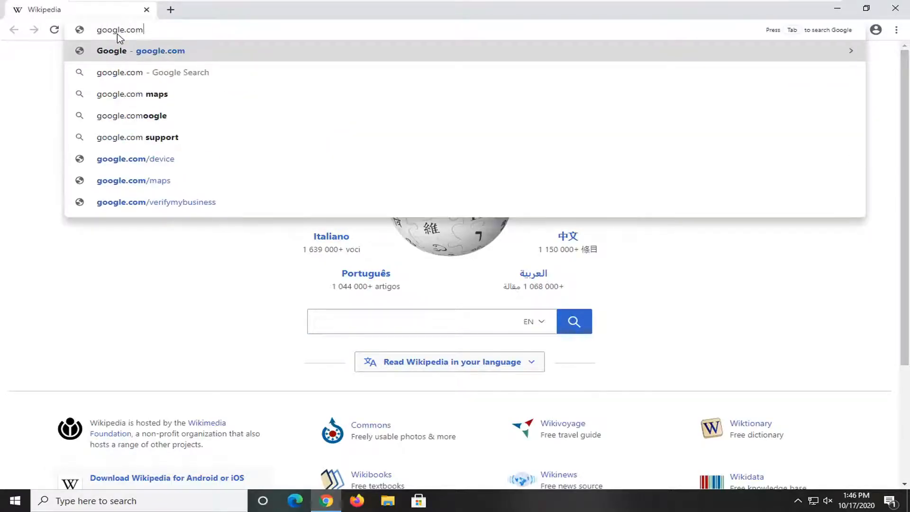
- Navigate from the Wikipedia page to google.com, loading the Google homepage
{"action": "key", "text": "Enter"}
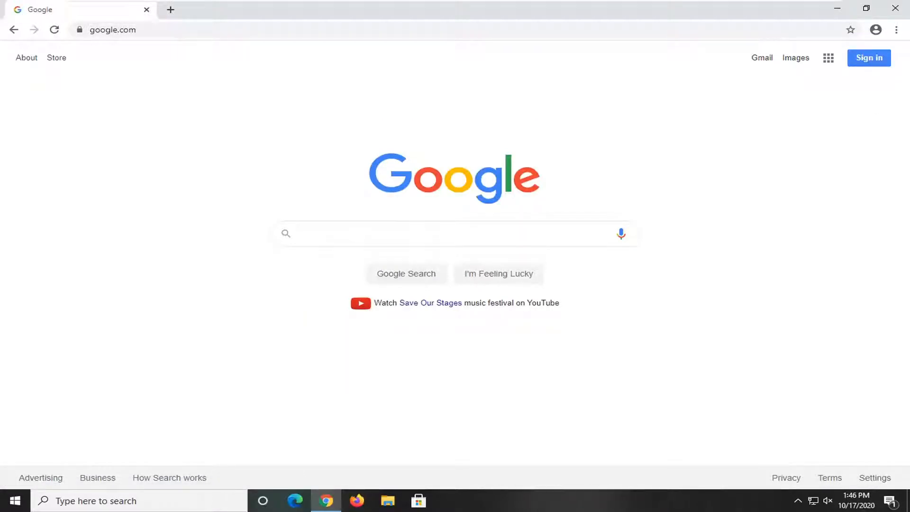
{"action": "mouse_move", "coordinate": [663, 72]}
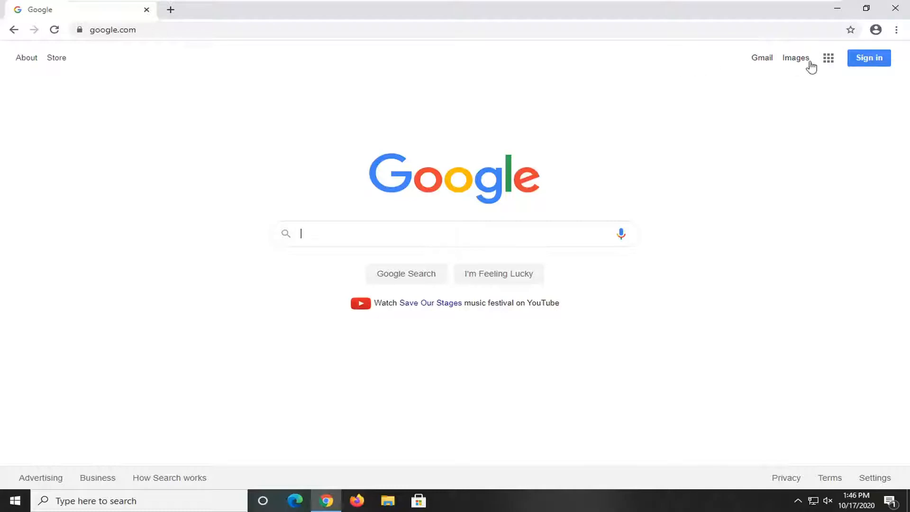
{"action": "mouse_move", "coordinate": [897, 29]}
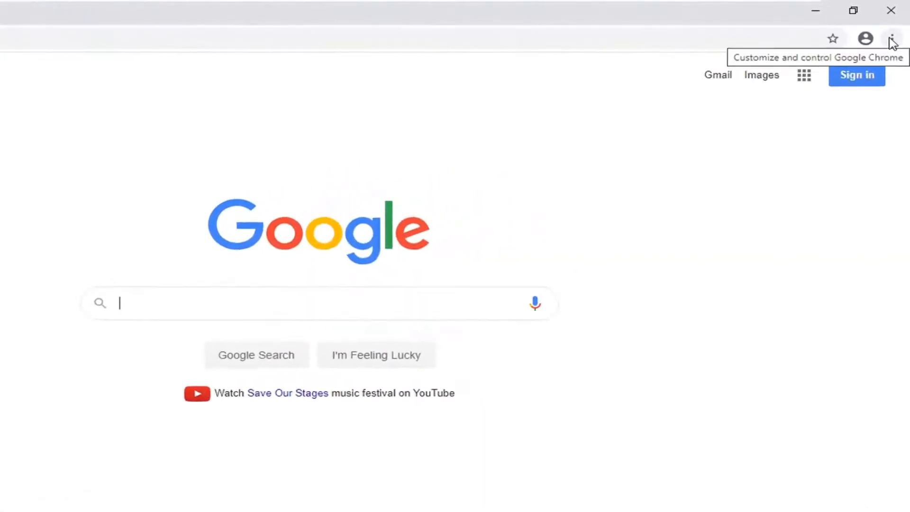
- Open Chrome's Settings page in a new tab via the three-dot menu
{"action": "left_click", "coordinate": [892, 36]}
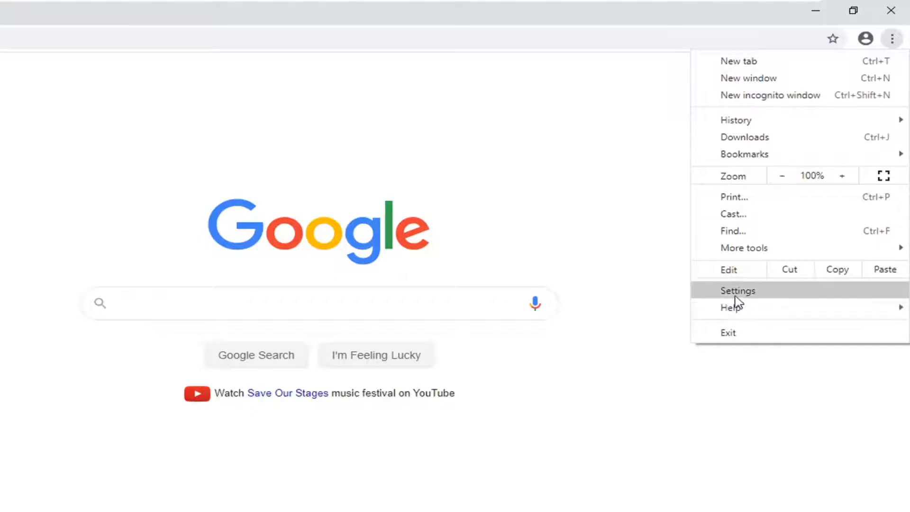
{"action": "left_click", "coordinate": [737, 291]}
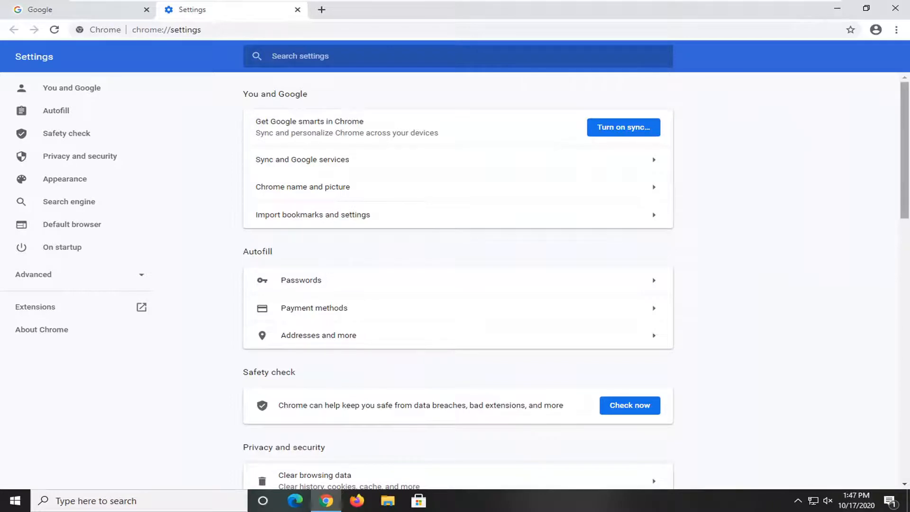
{"action": "scroll", "scroll_direction": "down", "scroll_amount": 3}
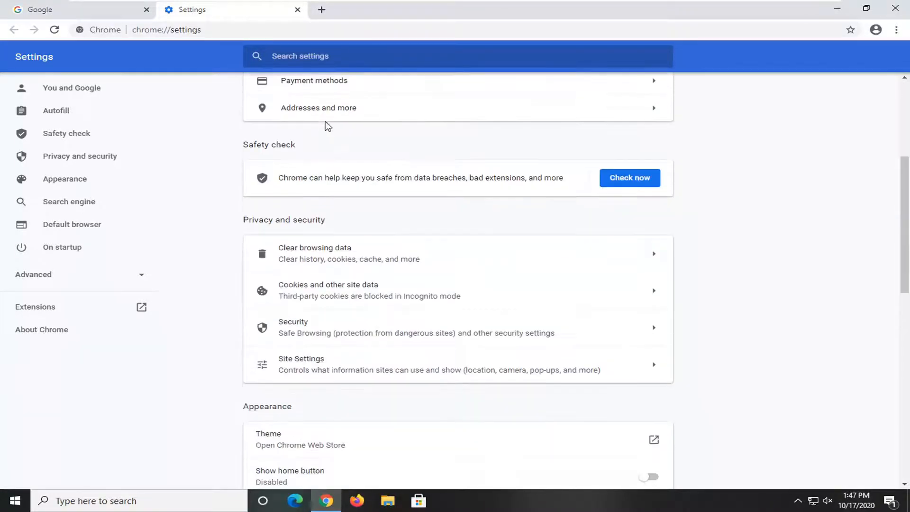
{"action": "scroll", "scroll_direction": "up", "scroll_amount": 3}
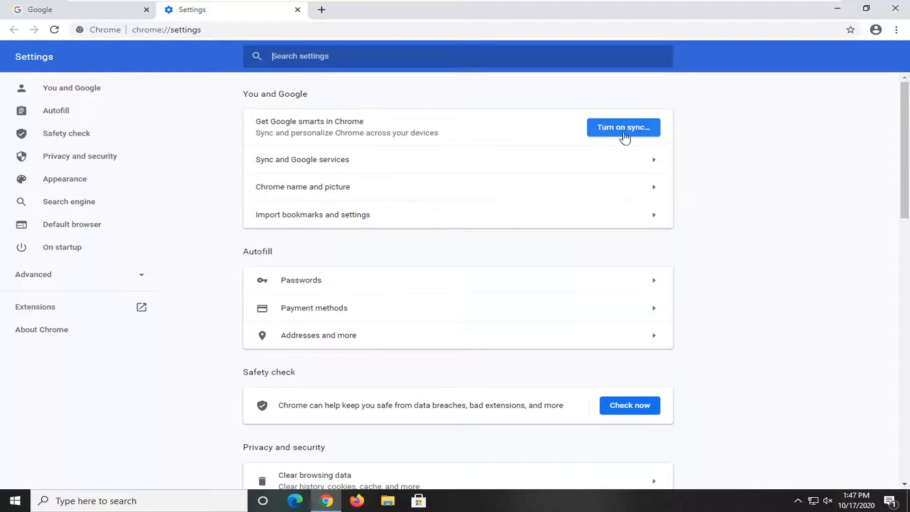
{"action": "mouse_move", "coordinate": [592, 76]}
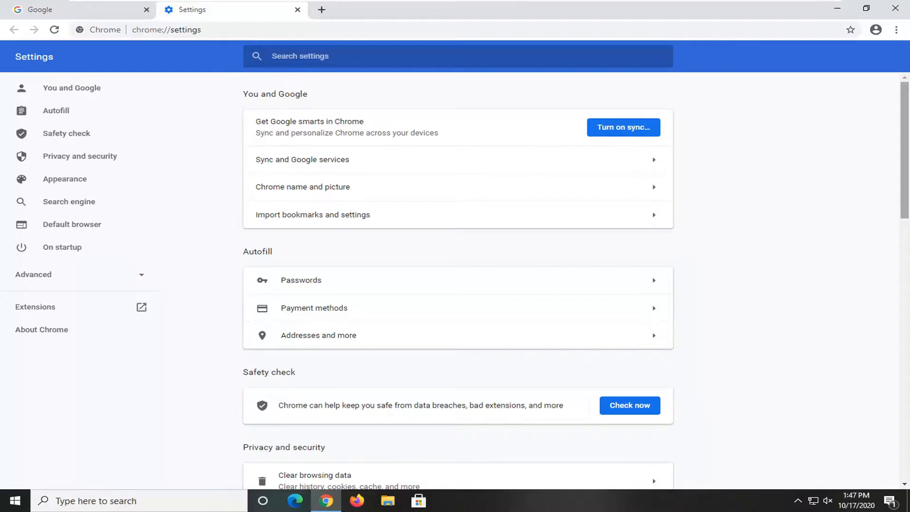
{"action": "left_click", "coordinate": [305, 56]}
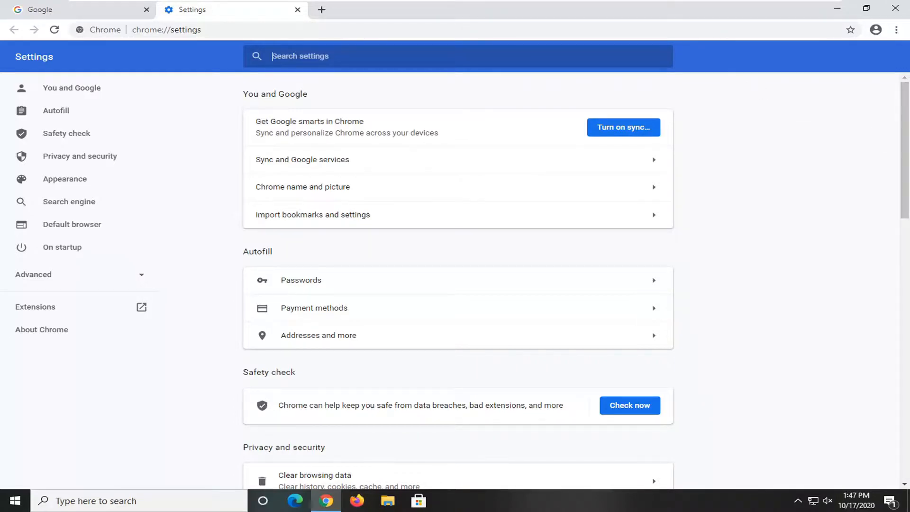